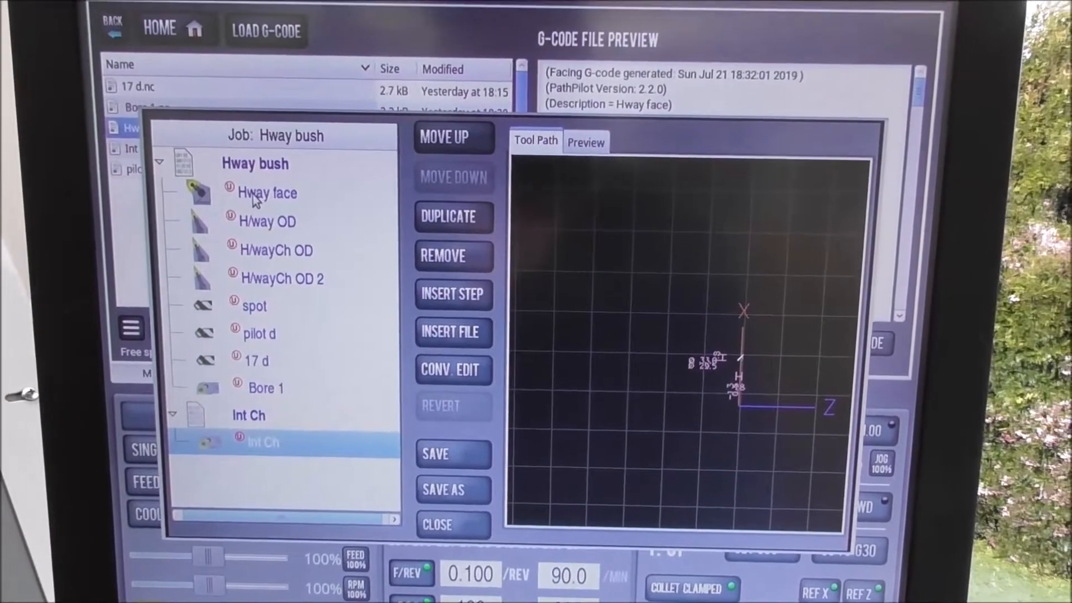
{"action": "left_click", "coordinate": [266, 192]}
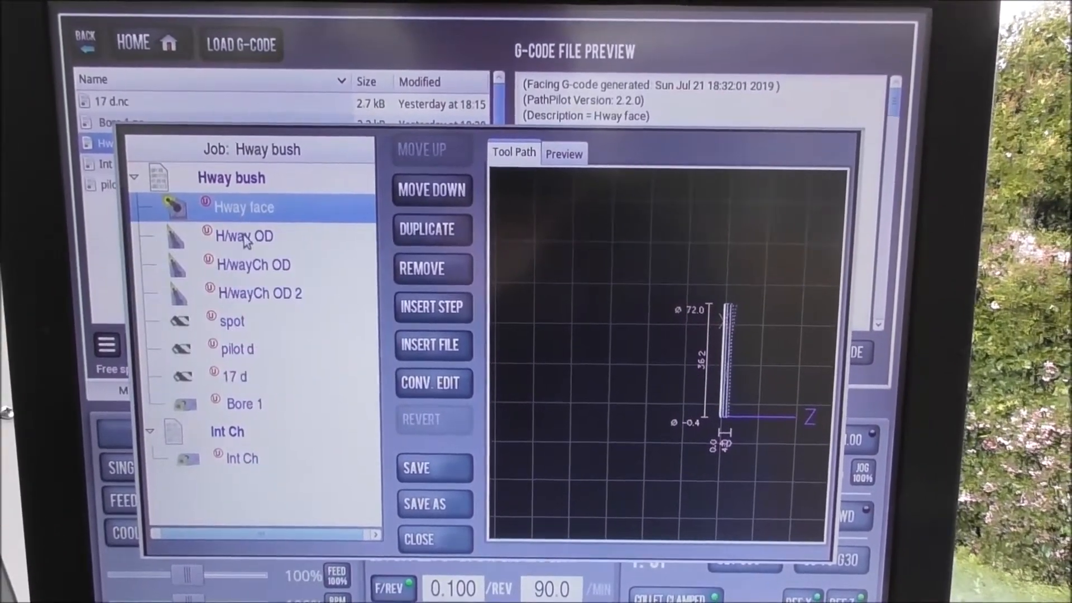
{"action": "left_click", "coordinate": [243, 237]}
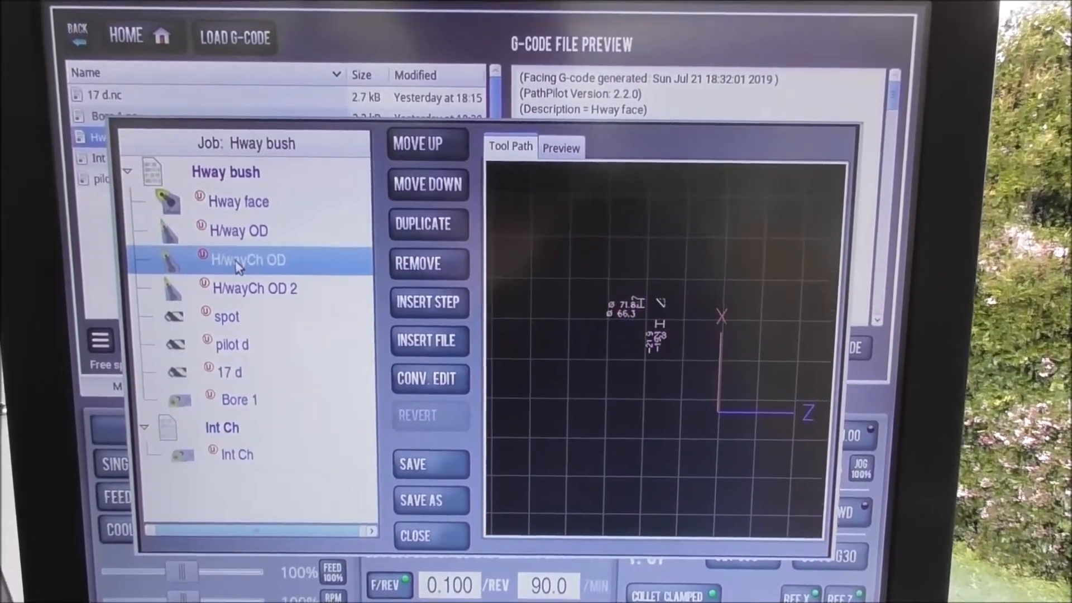
{"action": "left_click", "coordinate": [248, 284]}
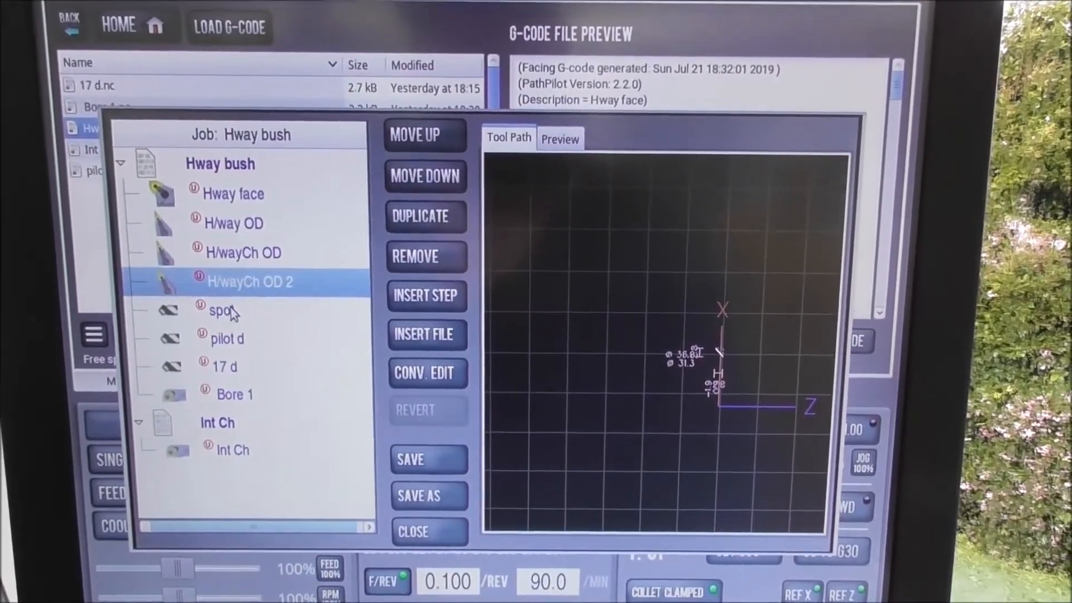
{"action": "left_click", "coordinate": [228, 338]}
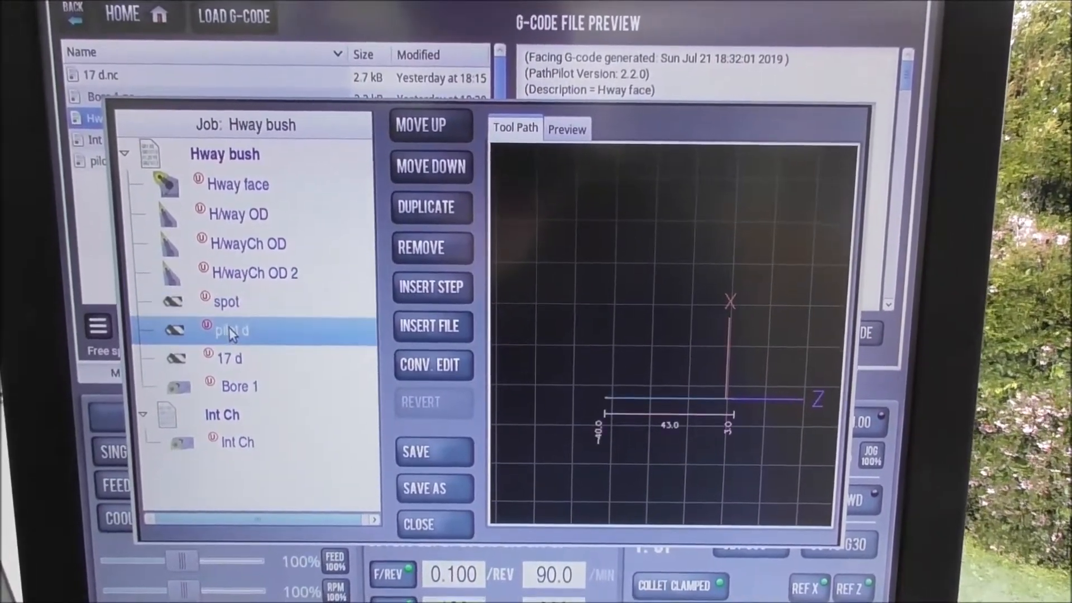
{"action": "left_click", "coordinate": [231, 357]}
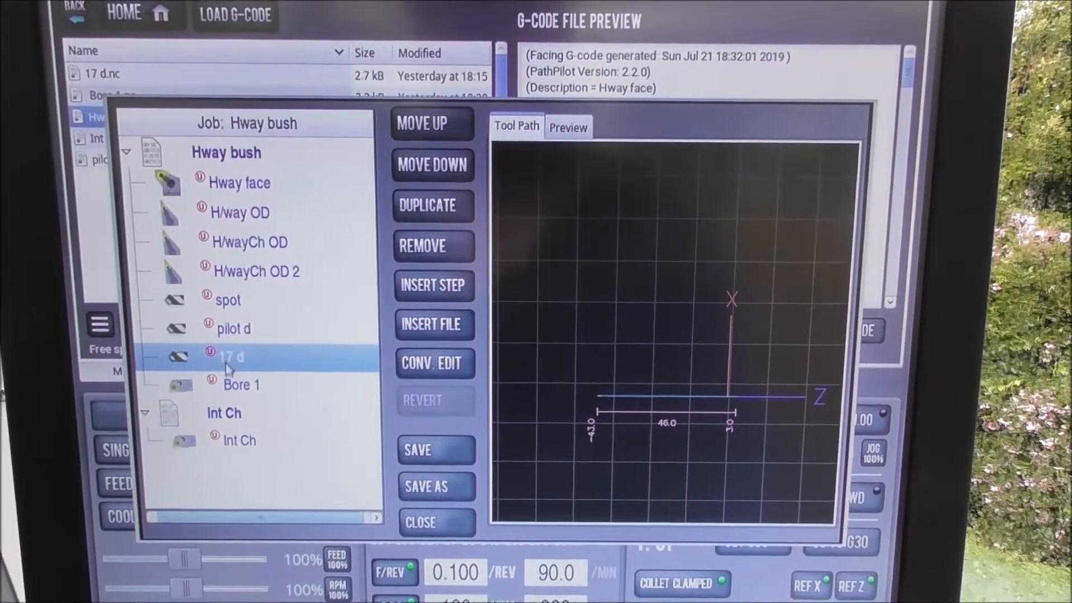
{"action": "left_click", "coordinate": [240, 385]}
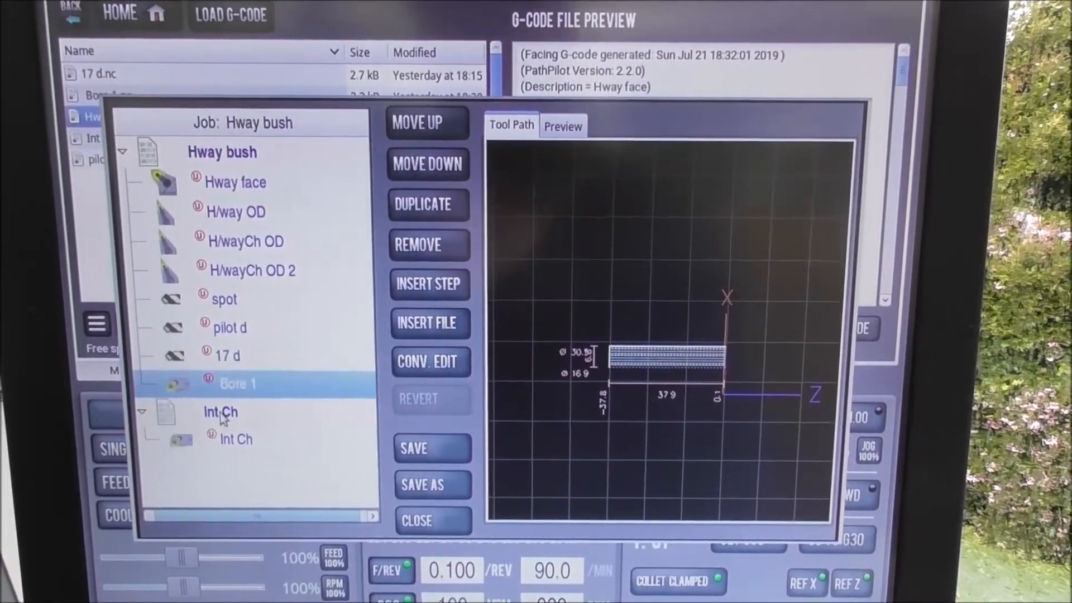
{"action": "left_click", "coordinate": [218, 413]}
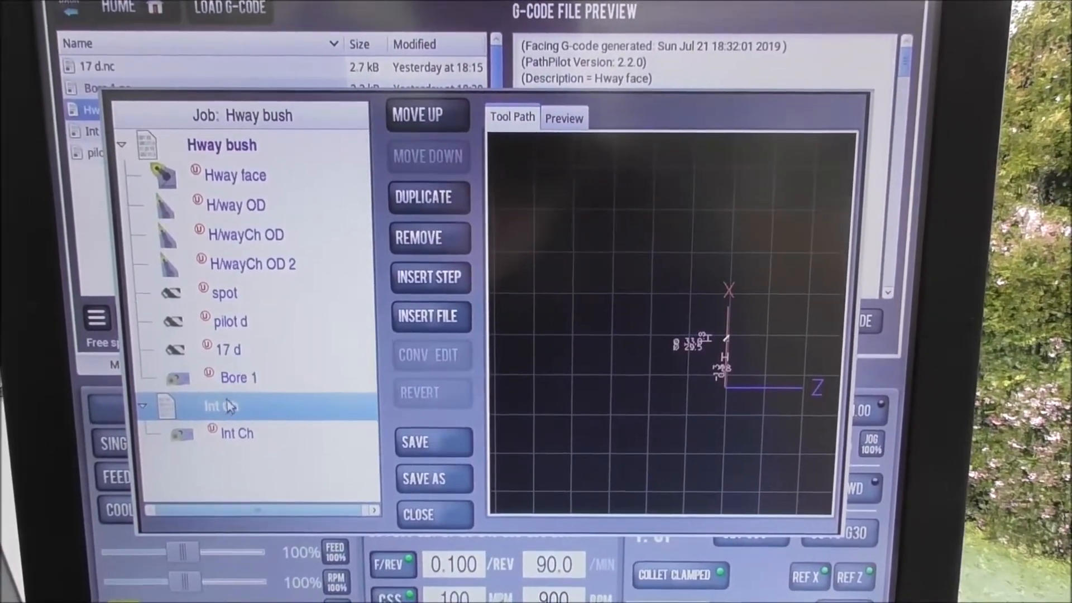